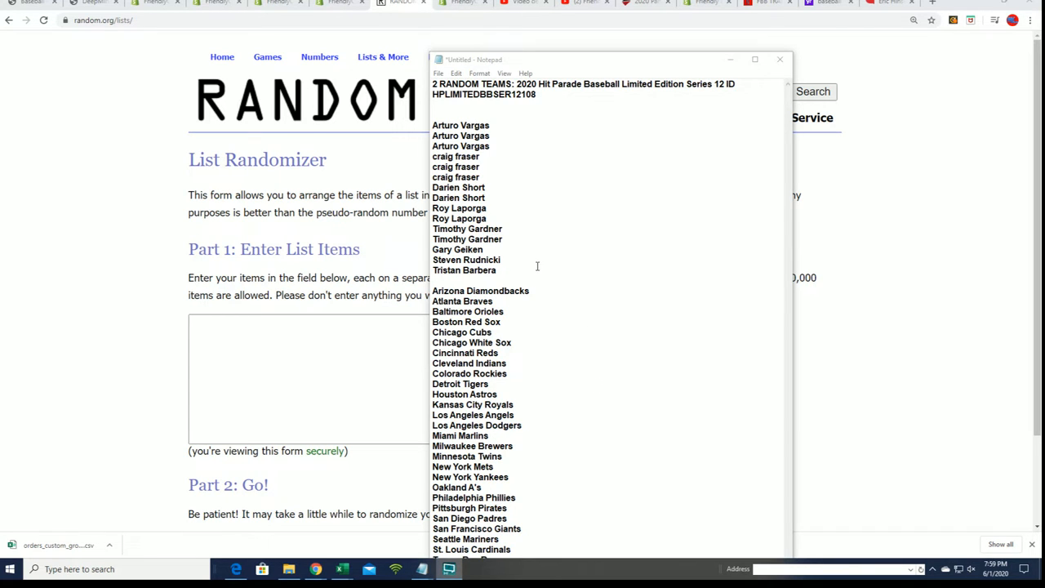
{"action": "mouse_move", "coordinate": [517, 218]}
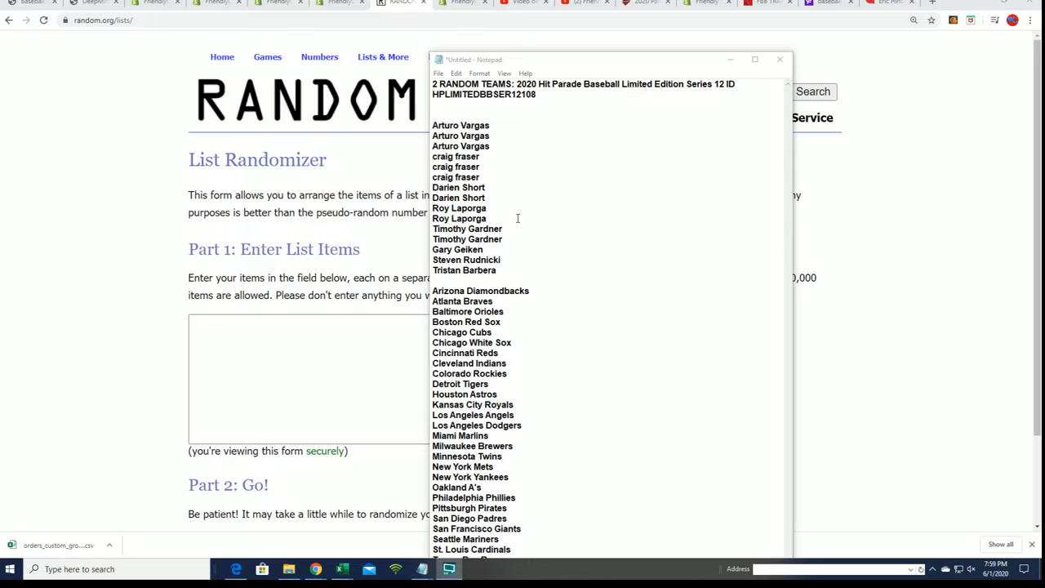
Duplicate the owner names in Notepad to 30 entries and copy all 30
{"action": "left_click_drag", "start_coordinate": [434, 125], "coordinate": [493, 270]}
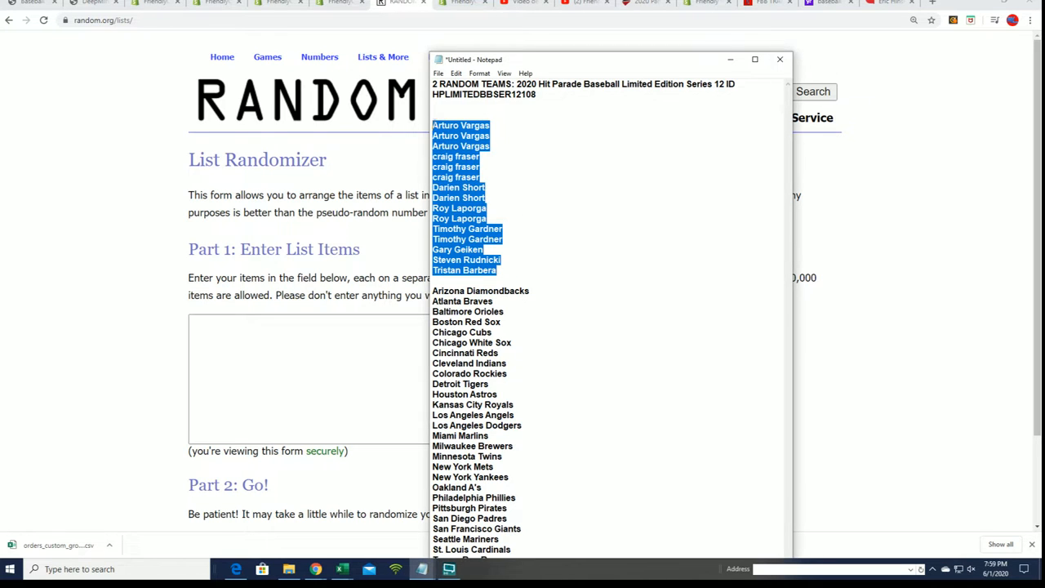
{"action": "mouse_move", "coordinate": [509, 260]}
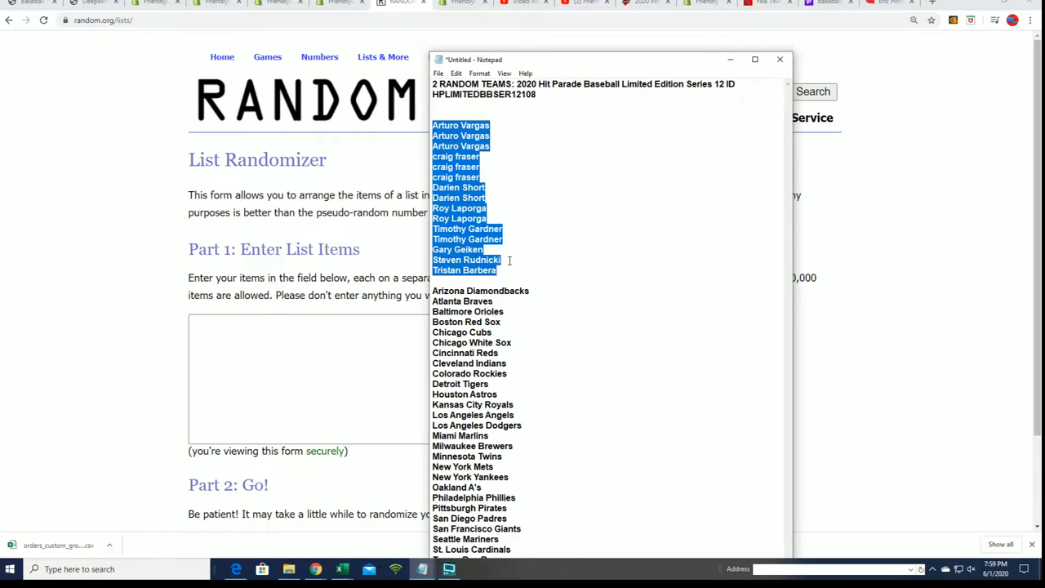
{"action": "left_click", "coordinate": [530, 261]}
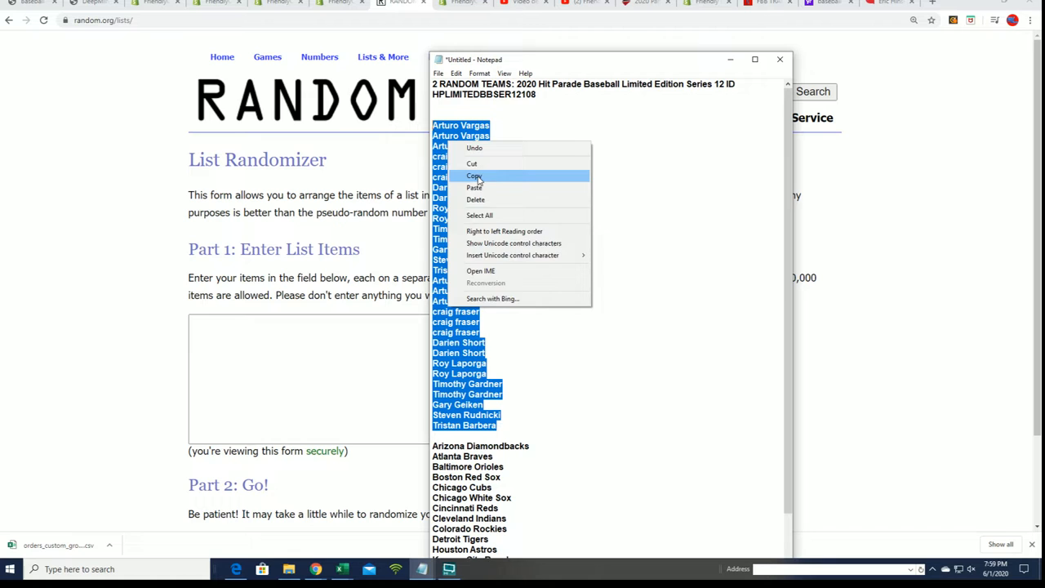
{"action": "left_click", "coordinate": [474, 176]}
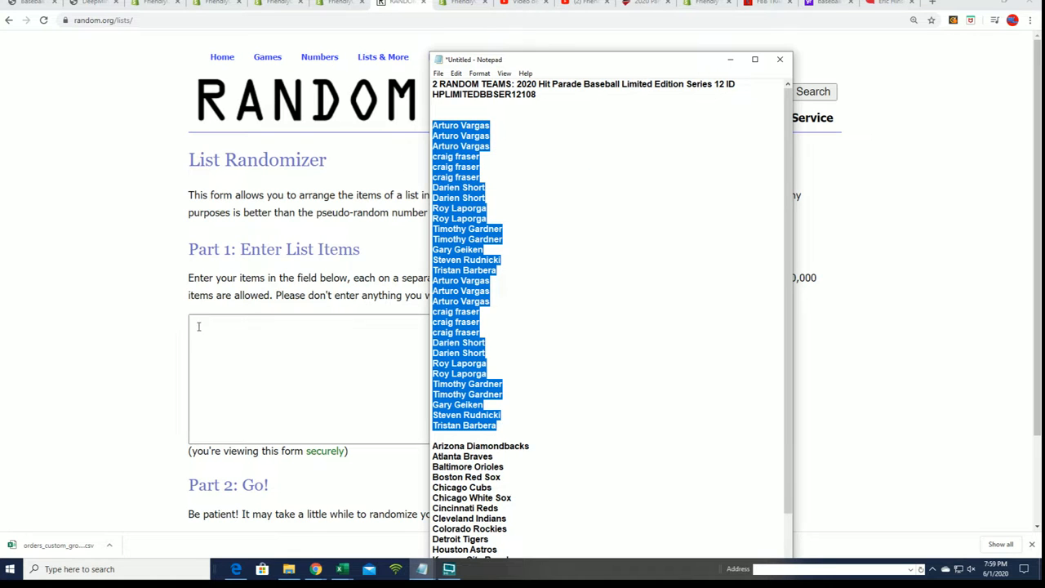
{"action": "left_click", "coordinate": [779, 59]}
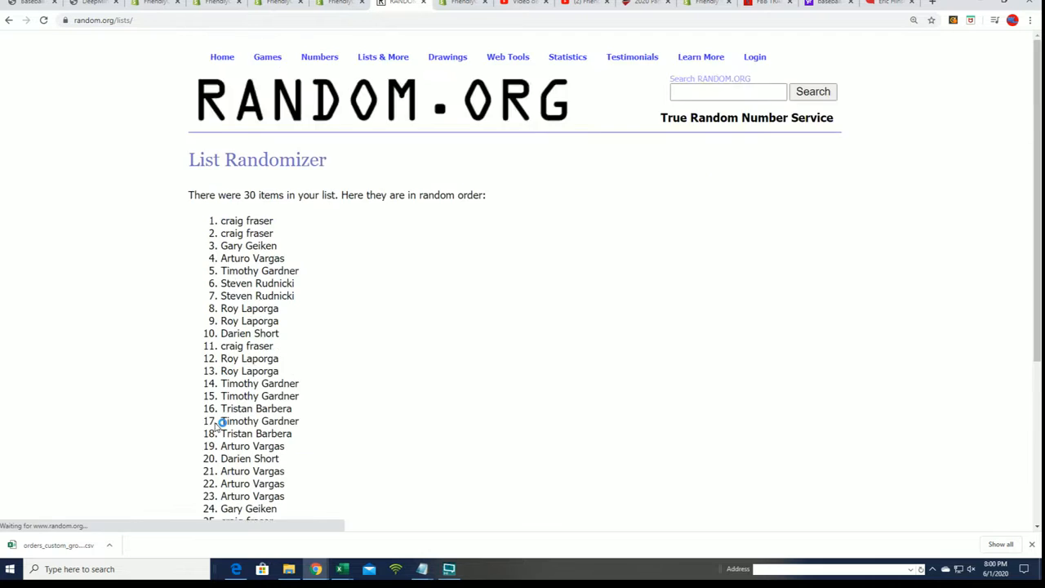
Reshuffle the 30 owner names repeatedly with Again! and scroll to the final order
{"action": "left_click", "coordinate": [210, 432]}
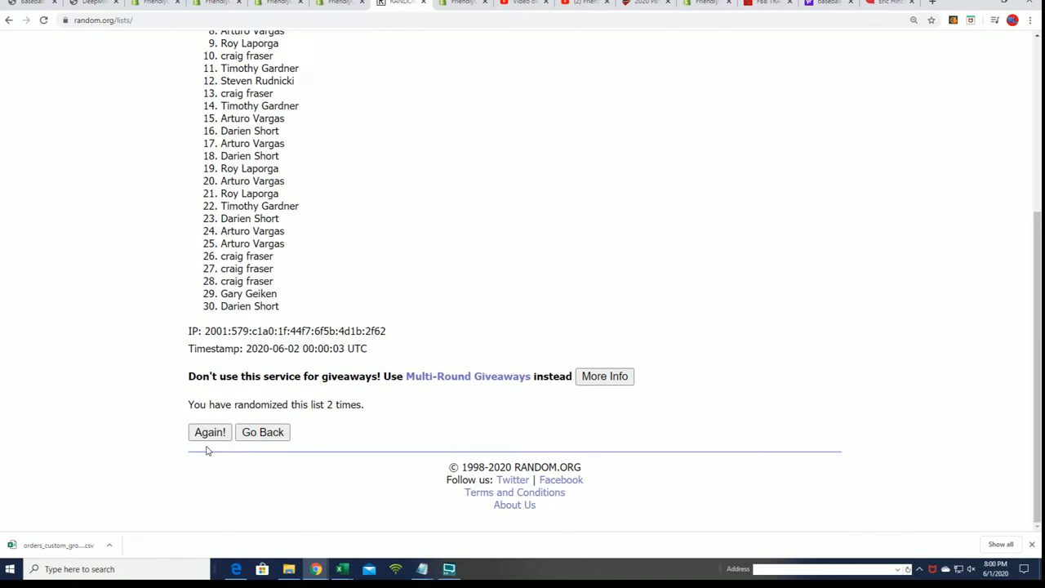
{"action": "left_click", "coordinate": [210, 432]}
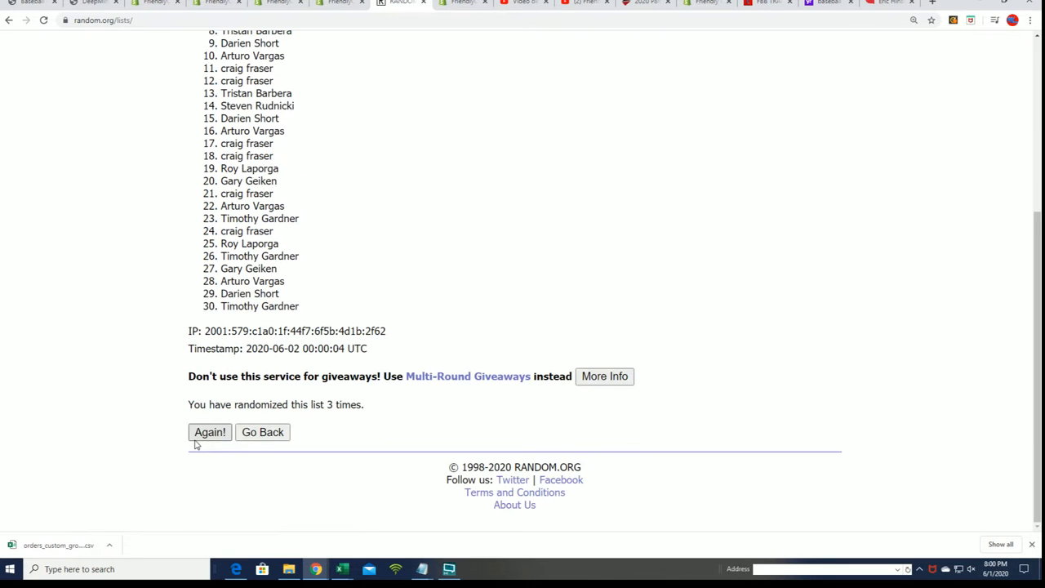
{"action": "left_click", "coordinate": [210, 432]}
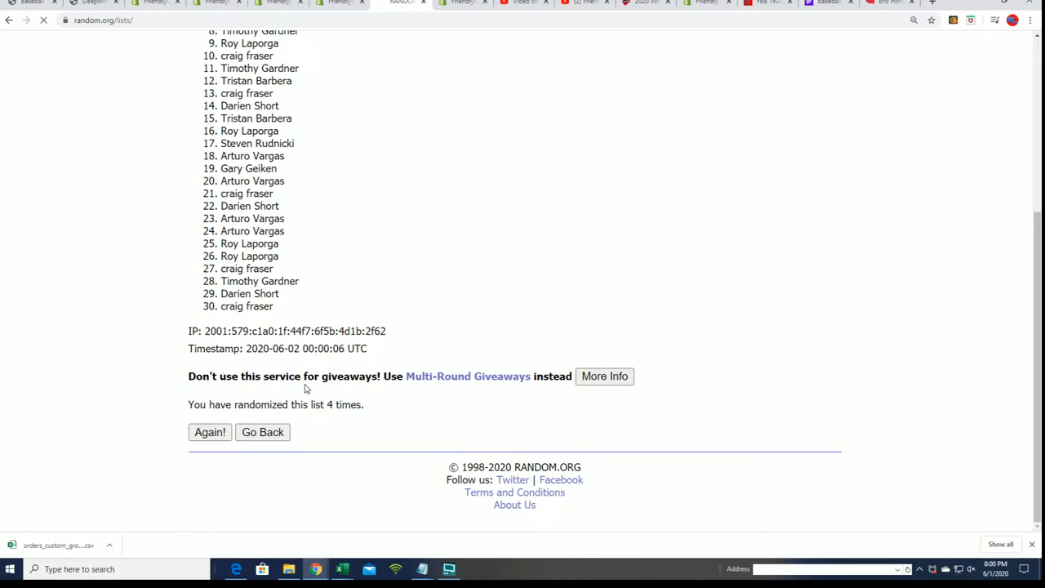
{"action": "left_click", "coordinate": [210, 432]}
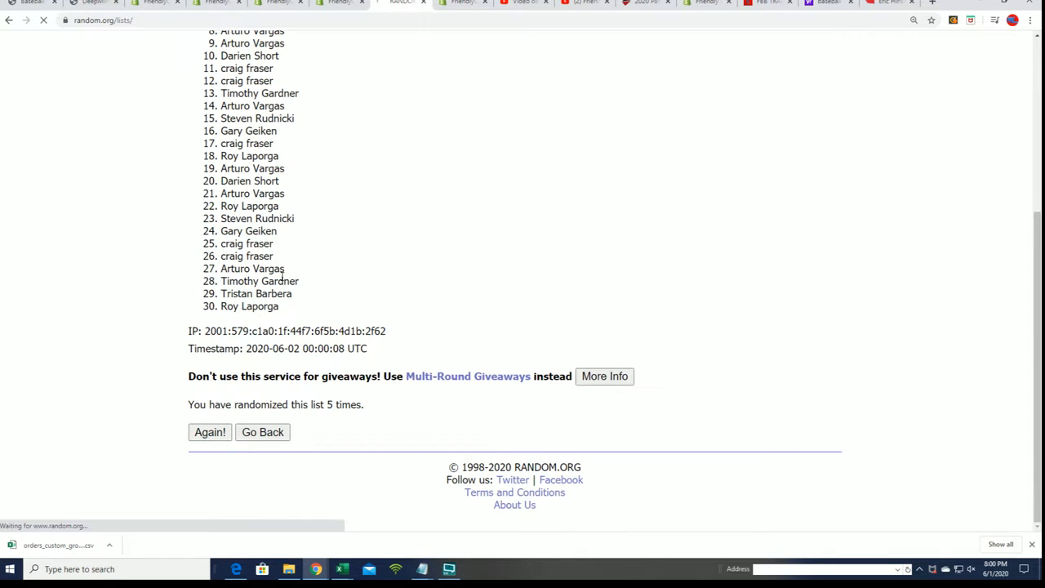
{"action": "left_click", "coordinate": [210, 432]}
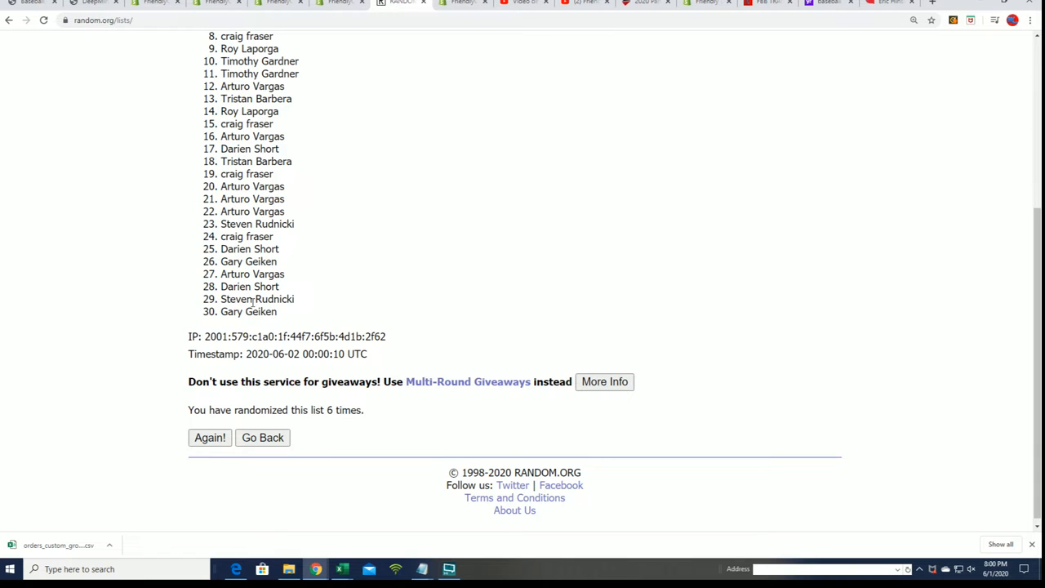
{"action": "mouse_move", "coordinate": [195, 410]}
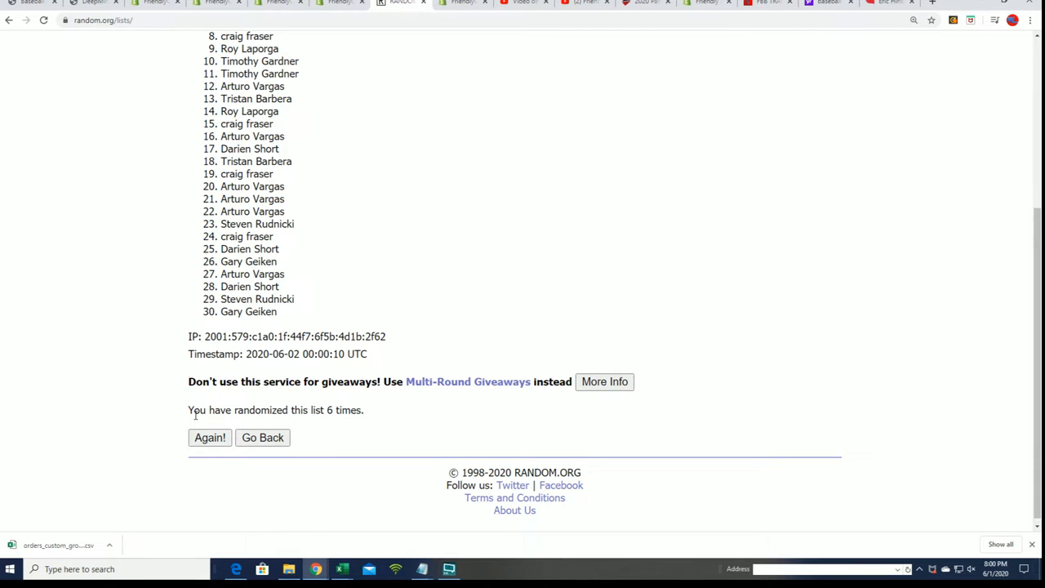
{"action": "left_click", "coordinate": [210, 437]}
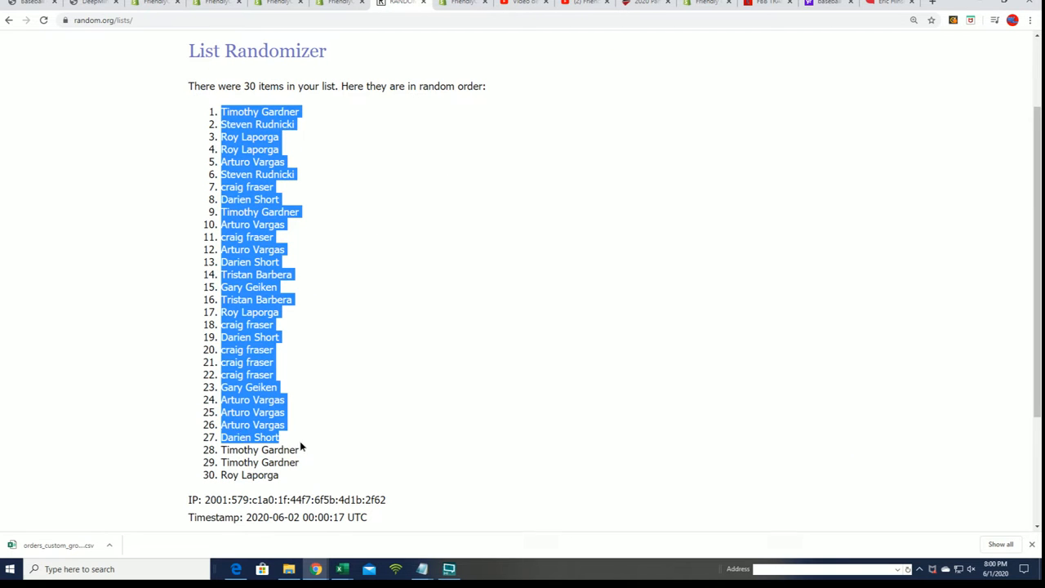
{"action": "scroll", "scroll_direction": "down", "scroll_amount": 3}
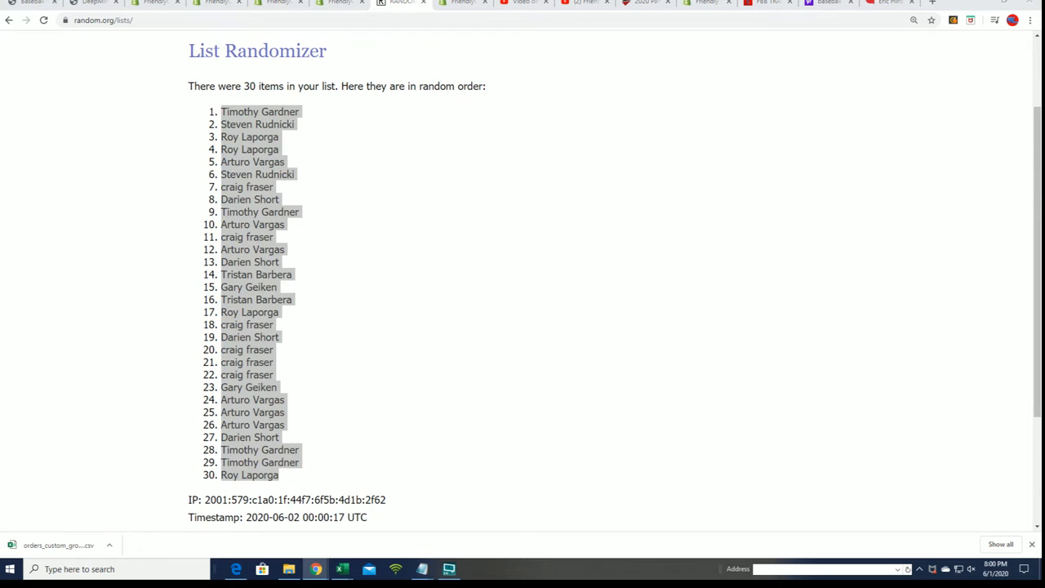
In the Excel workbook, paste the shuffled owner names as plain values into A2
{"action": "left_click", "coordinate": [341, 569]}
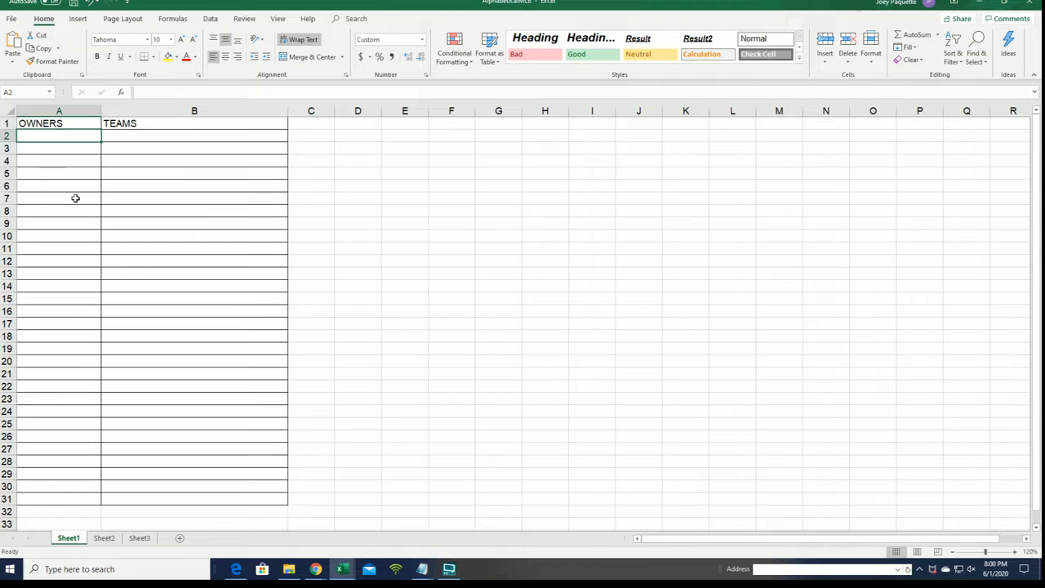
{"action": "right_click", "coordinate": [59, 134]}
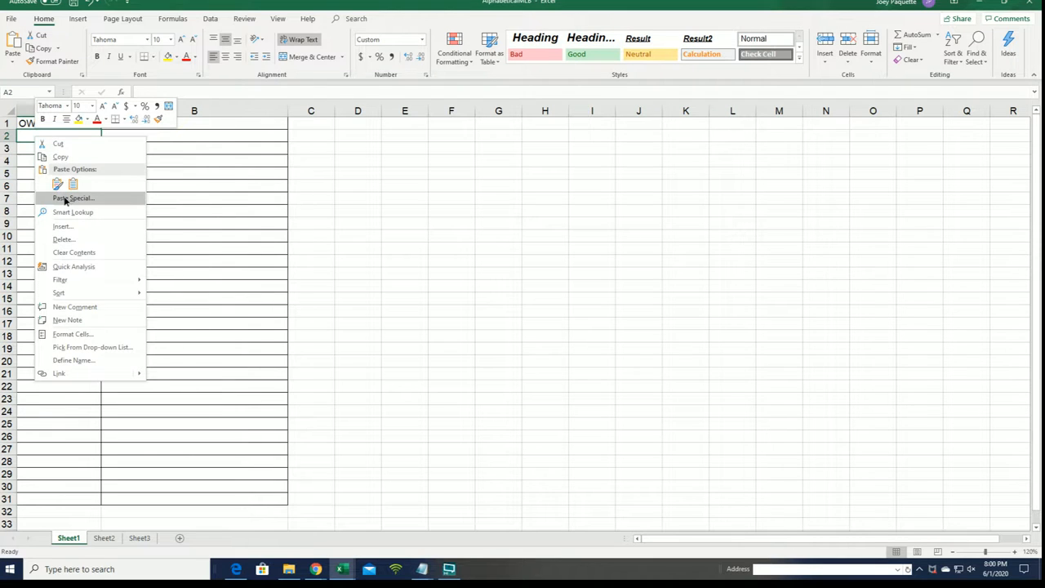
{"action": "left_click", "coordinate": [73, 197]}
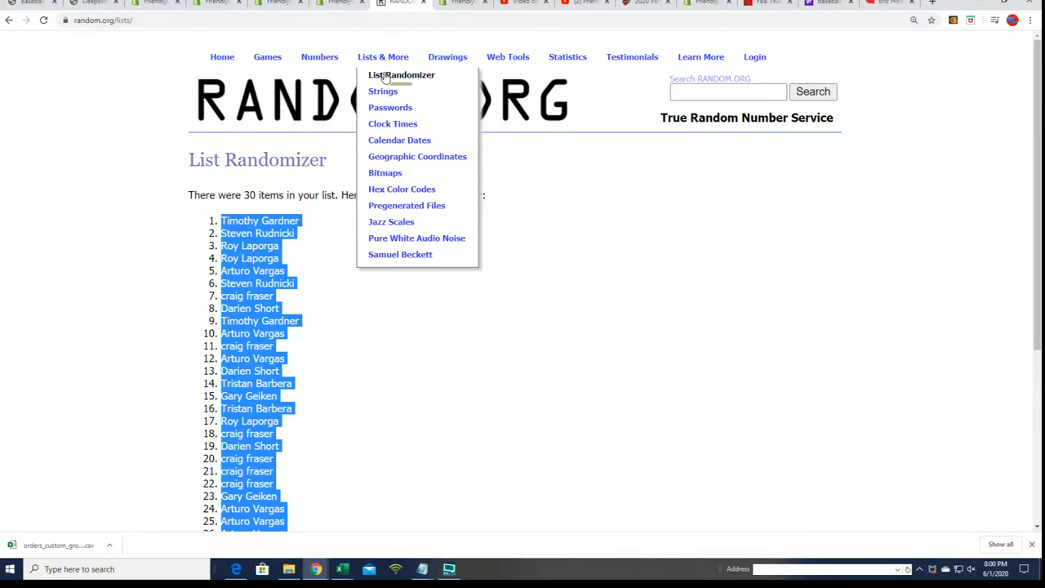
Open a fresh list randomizer and shuffle the list of 30 MLB teams
{"action": "left_click", "coordinate": [400, 74]}
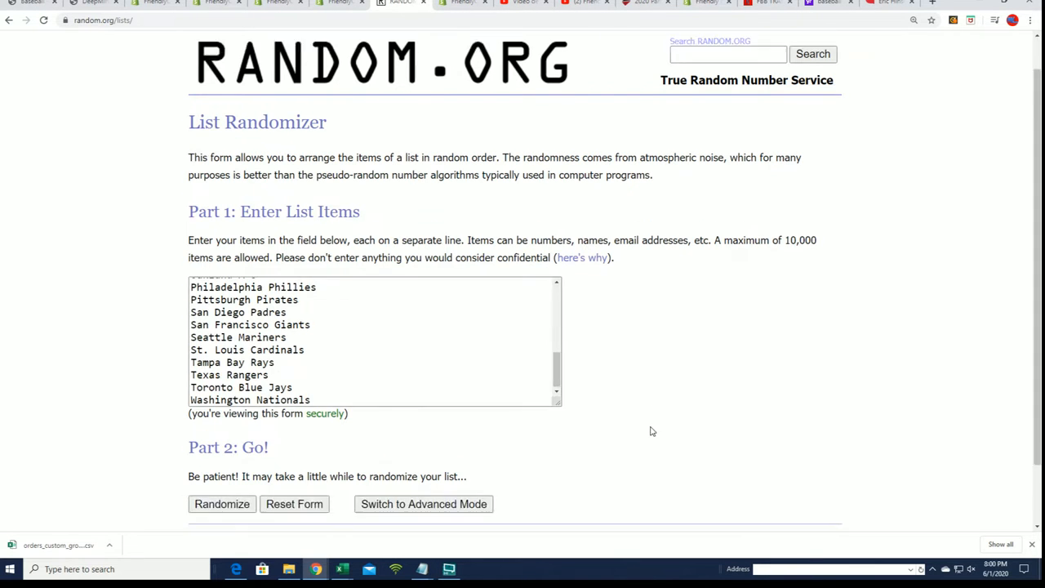
{"action": "left_click", "coordinate": [222, 503]}
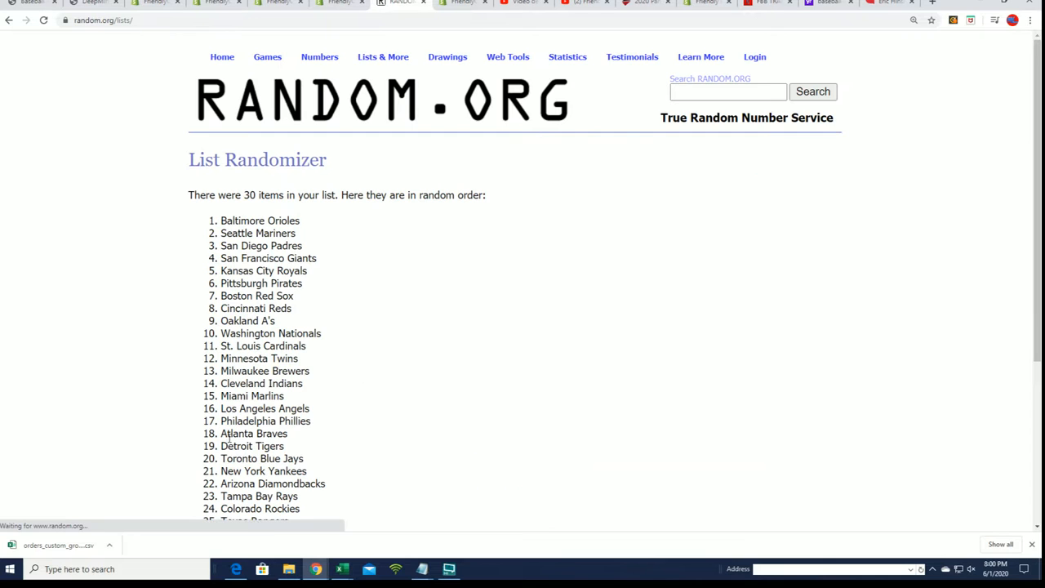
{"action": "scroll", "scroll_direction": "down", "scroll_amount": 3}
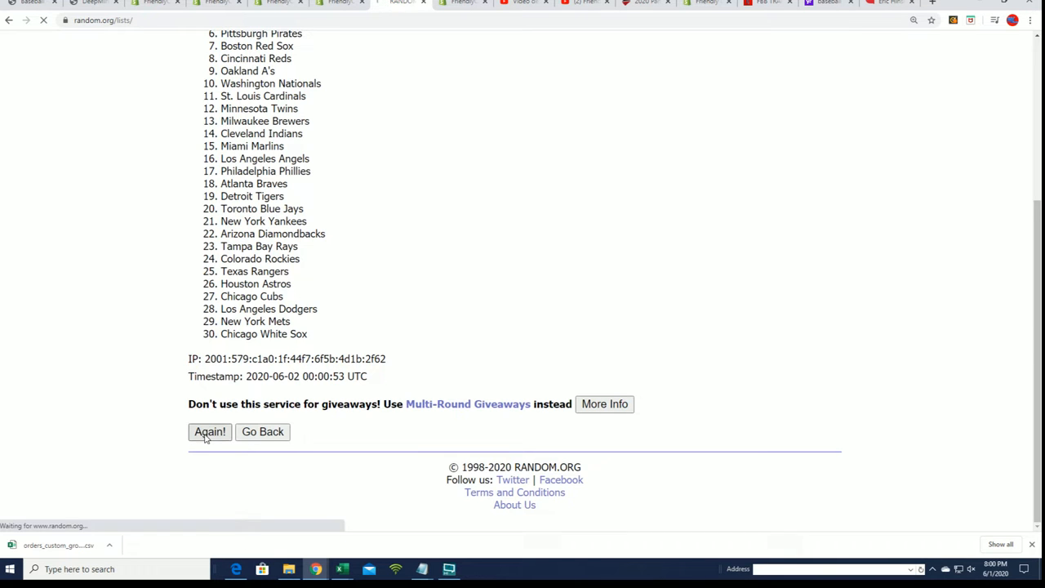
Reshuffle the team list six more times to reach a seventh randomized order
{"action": "left_click", "coordinate": [209, 431]}
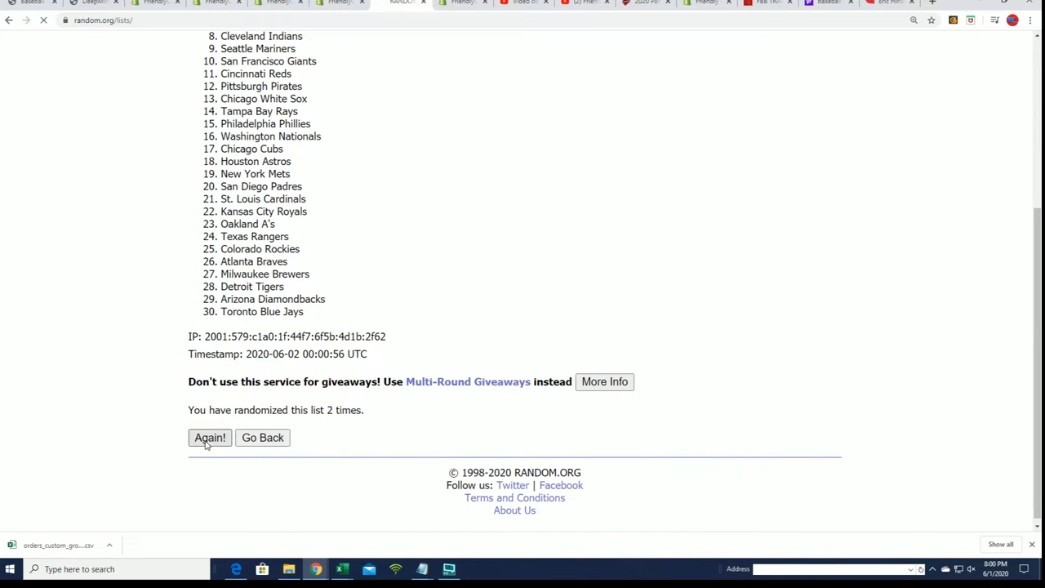
{"action": "left_click", "coordinate": [210, 437]}
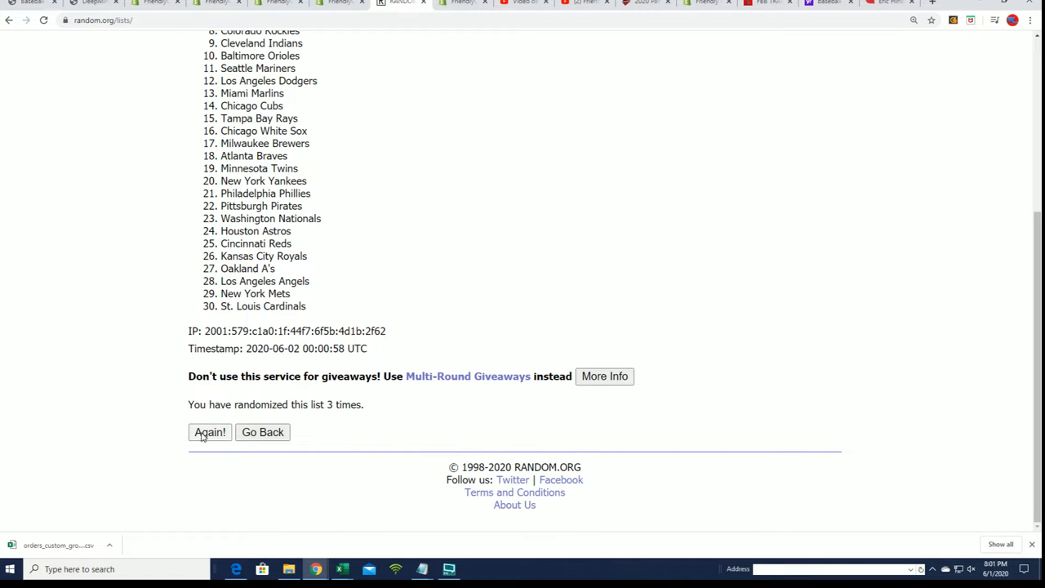
{"action": "left_click", "coordinate": [209, 432]}
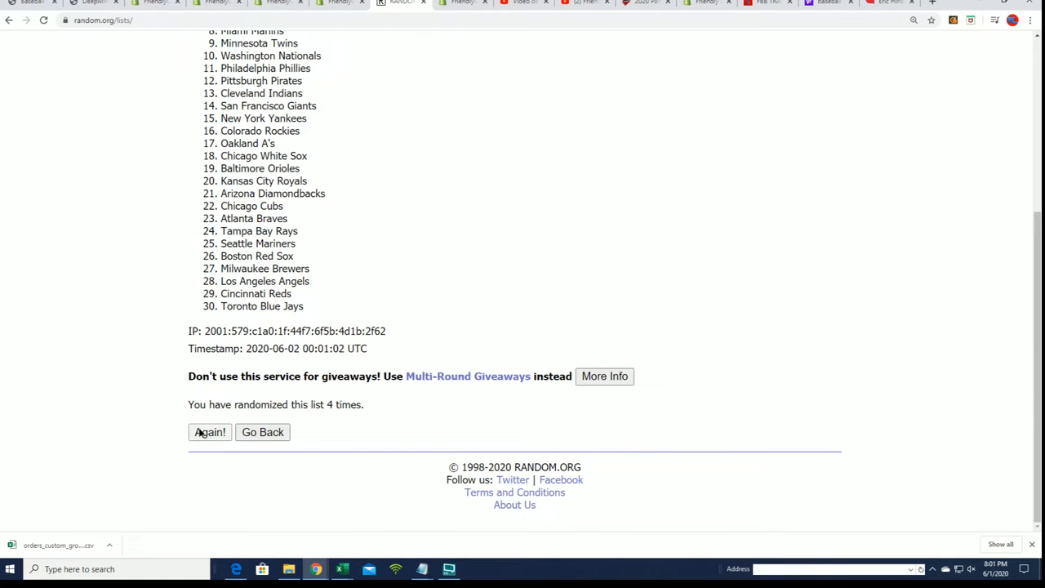
{"action": "left_click", "coordinate": [209, 432]}
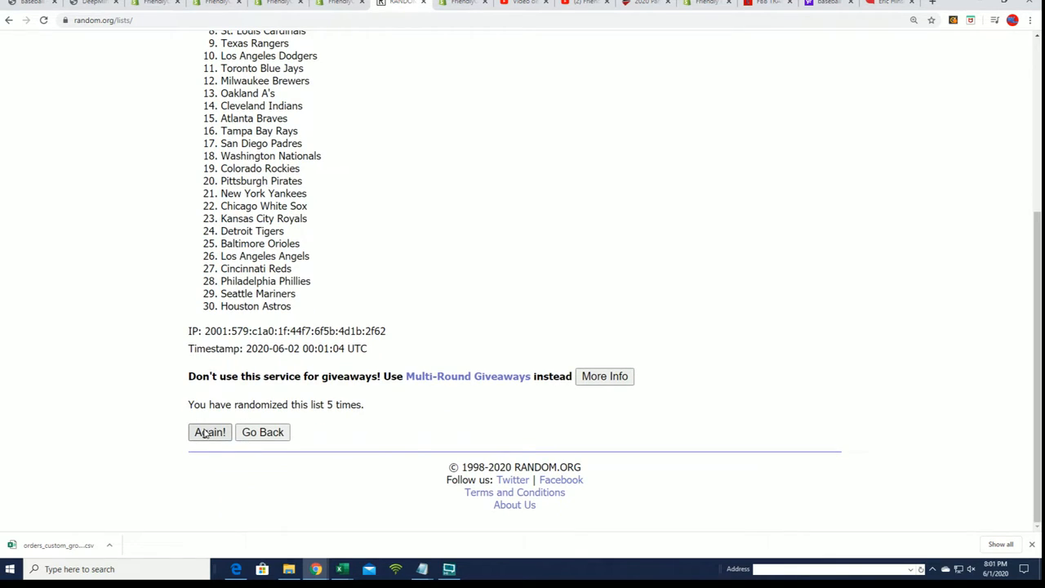
{"action": "left_click", "coordinate": [210, 432]}
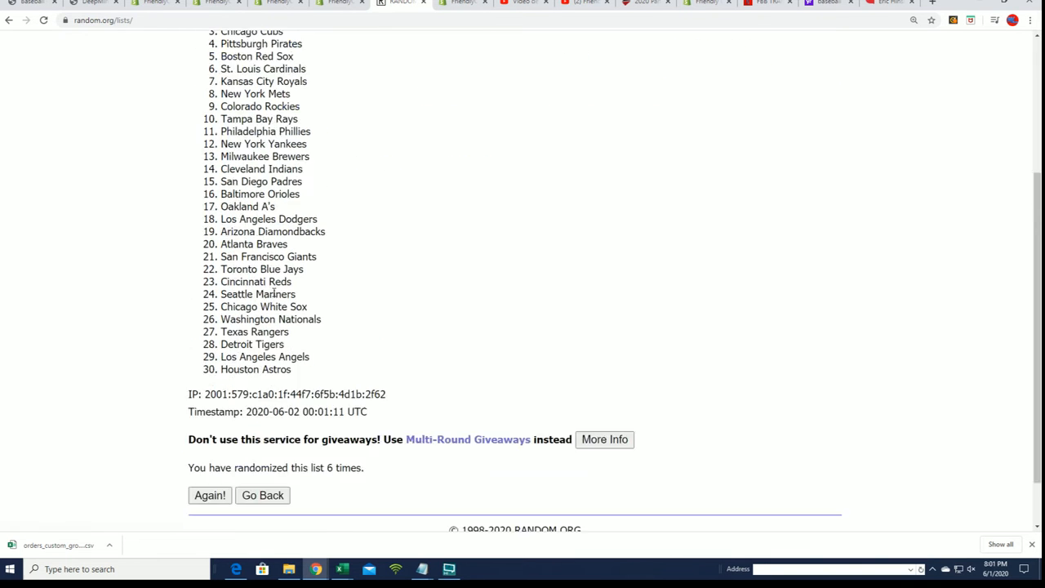
{"action": "scroll", "scroll_direction": "down", "scroll_amount": 3}
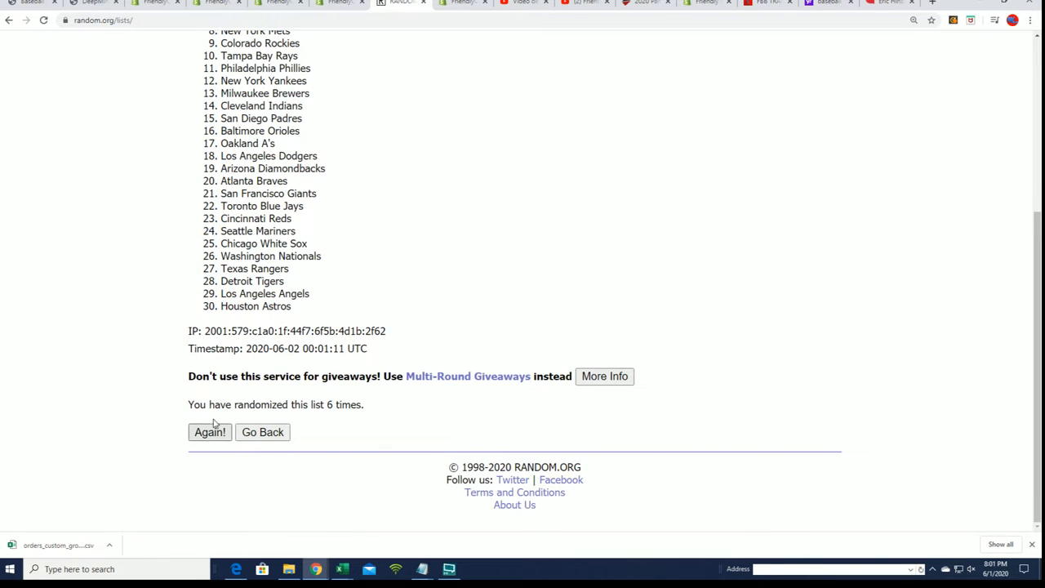
{"action": "left_click", "coordinate": [209, 432]}
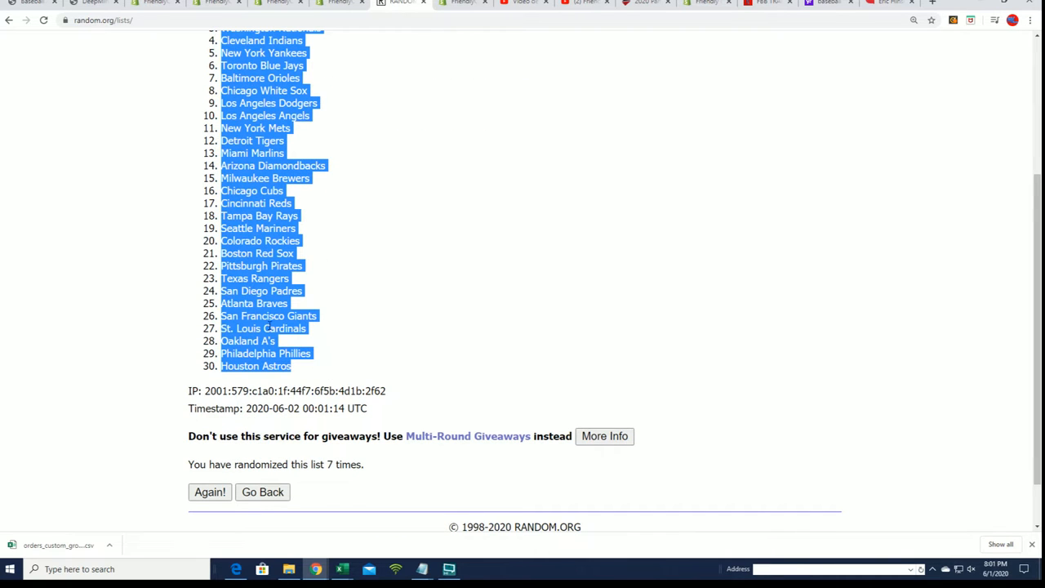
{"action": "mouse_move", "coordinate": [348, 478]}
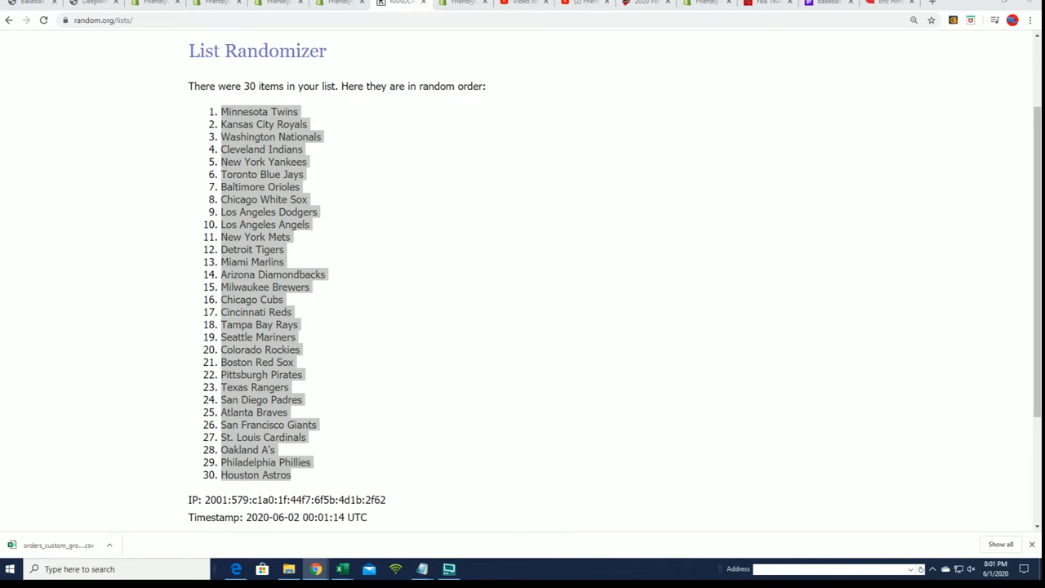
Paste the randomized teams into B2 as plain text in Excel
{"action": "left_click", "coordinate": [341, 569]}
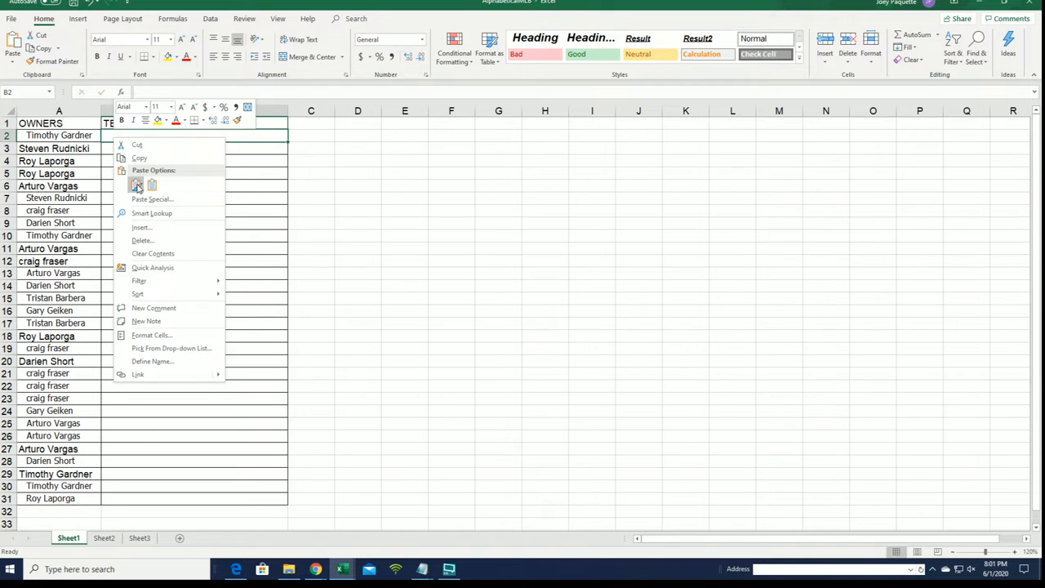
{"action": "left_click", "coordinate": [151, 198]}
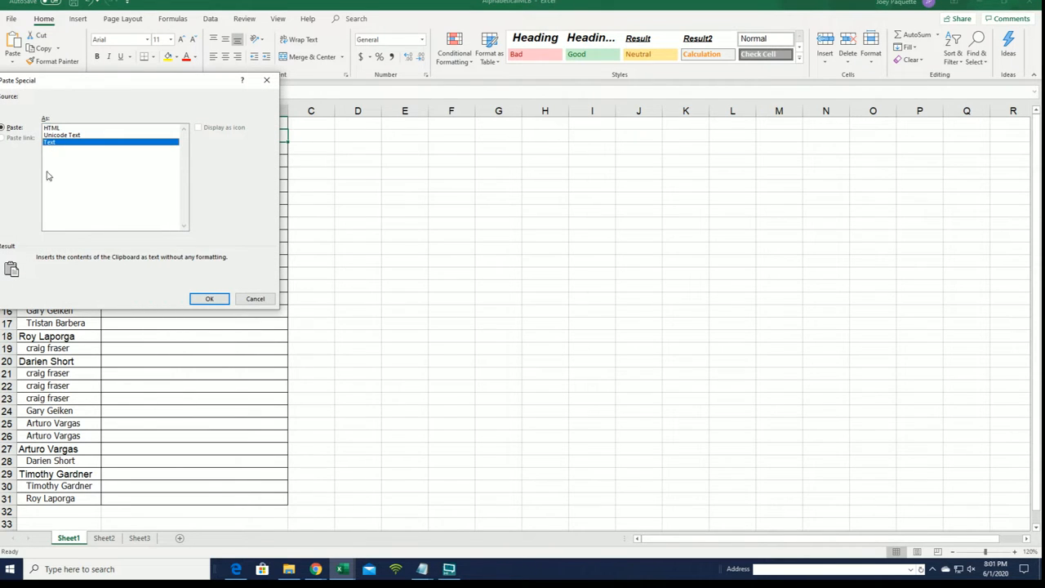
{"action": "left_click", "coordinate": [209, 298]}
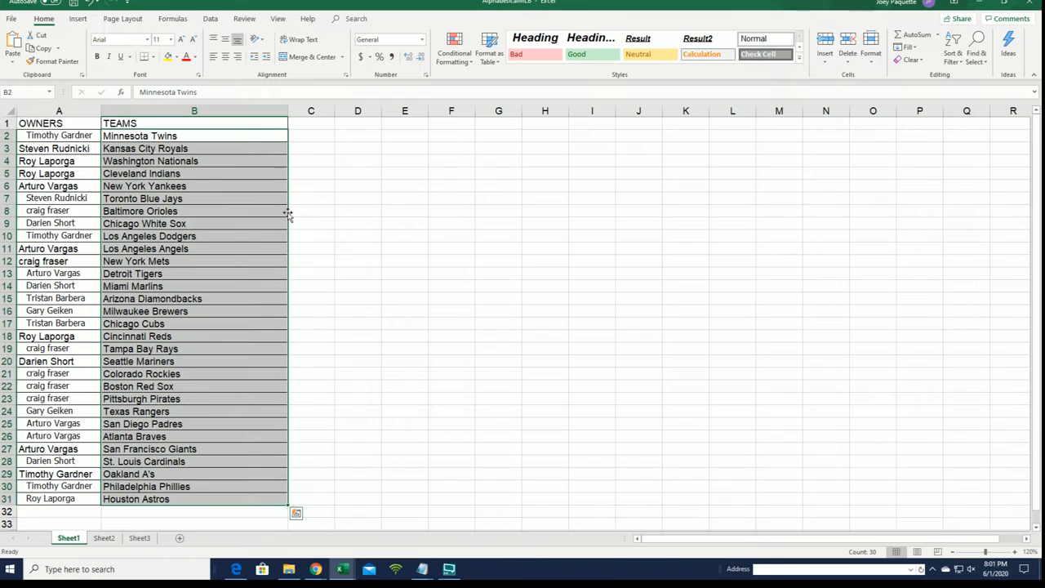
Sort B2:B31 A to Z, expanding the selection to keep owners paired
{"action": "left_click", "coordinate": [194, 185]}
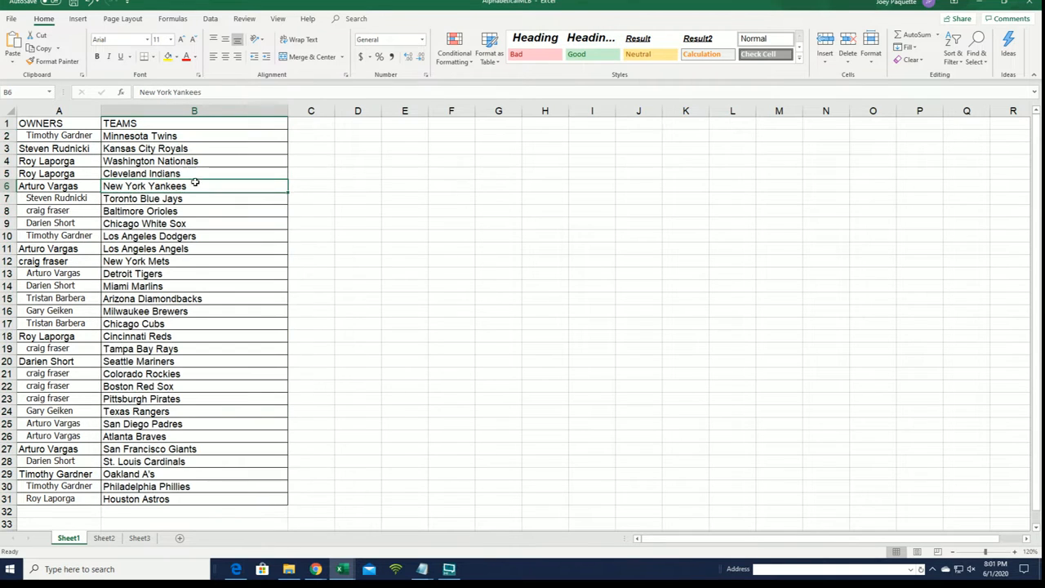
{"action": "mouse_move", "coordinate": [388, 135]}
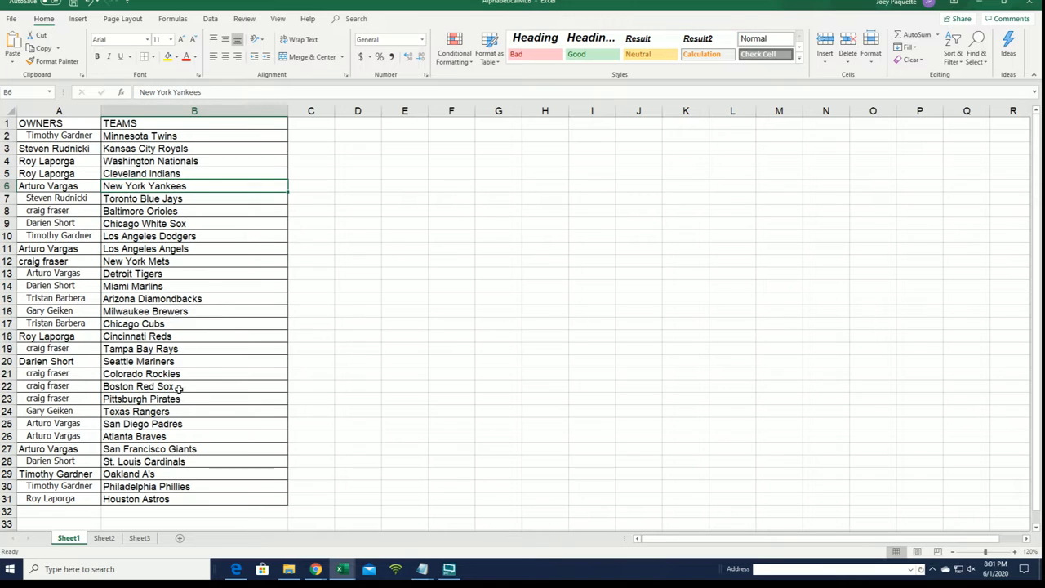
{"action": "left_click", "coordinate": [194, 436]}
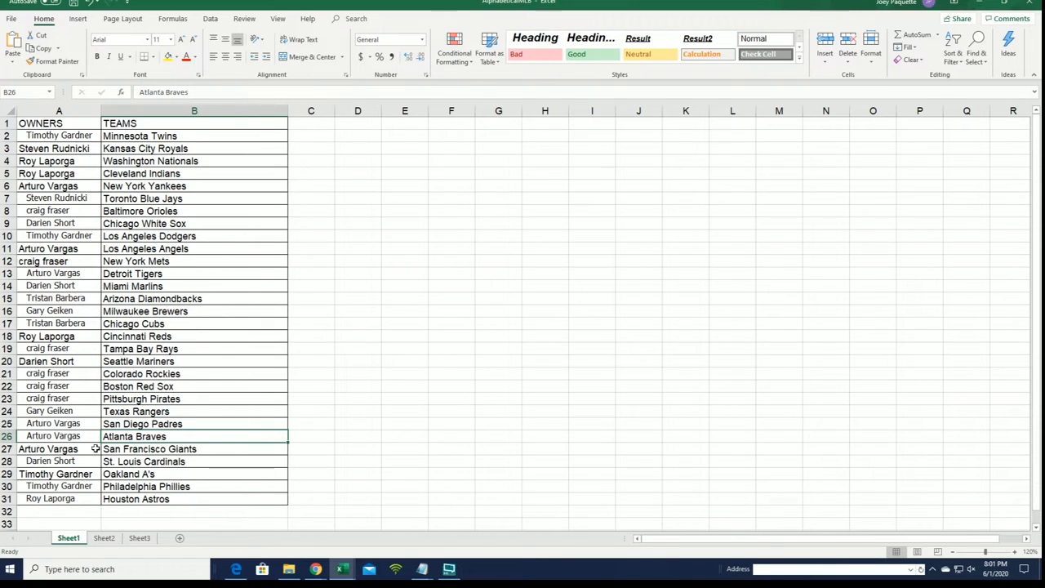
{"action": "mouse_move", "coordinate": [101, 198]}
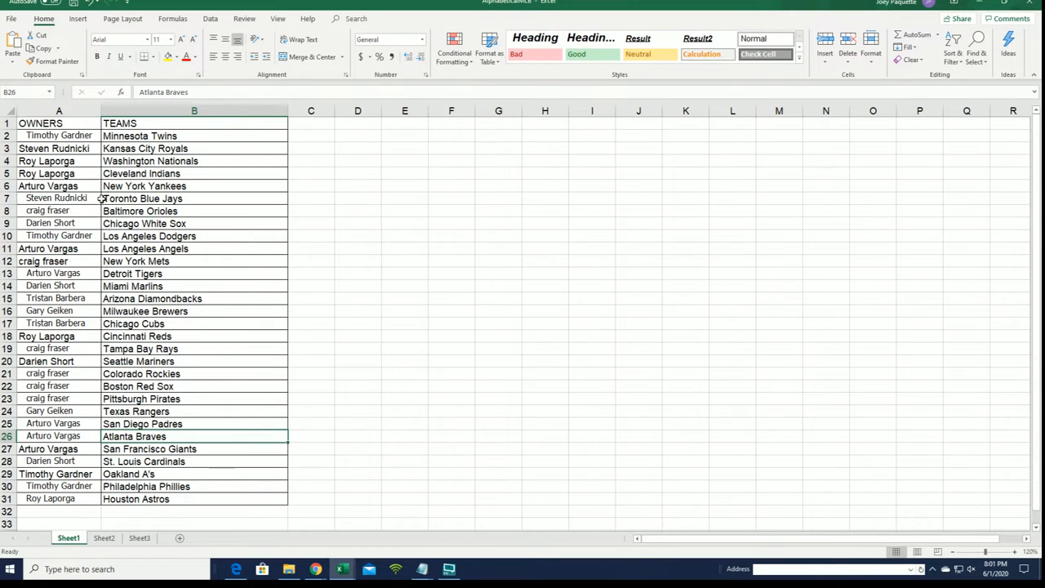
{"action": "mouse_move", "coordinate": [126, 467]}
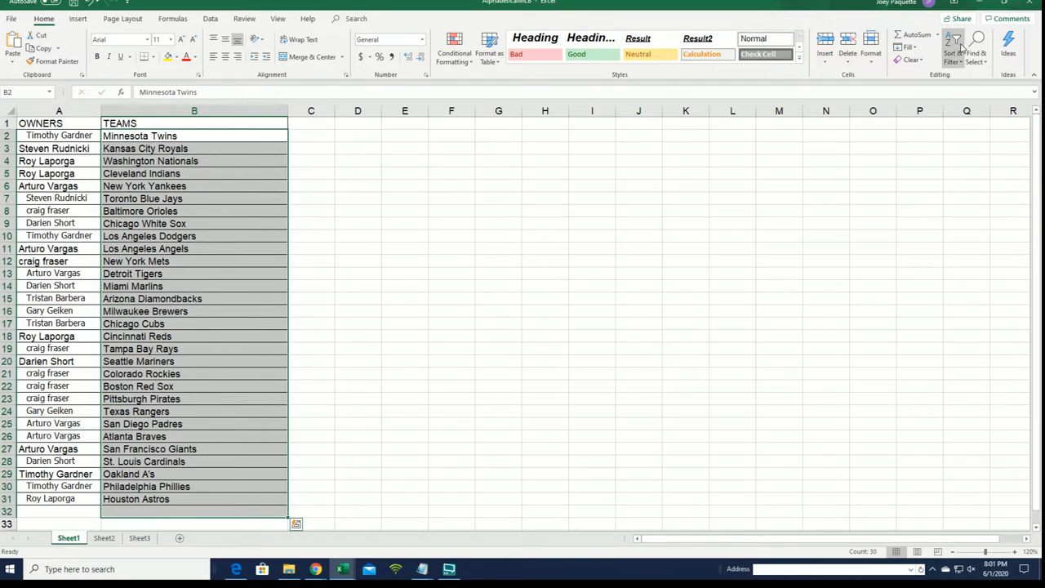
{"action": "left_click", "coordinate": [952, 45]}
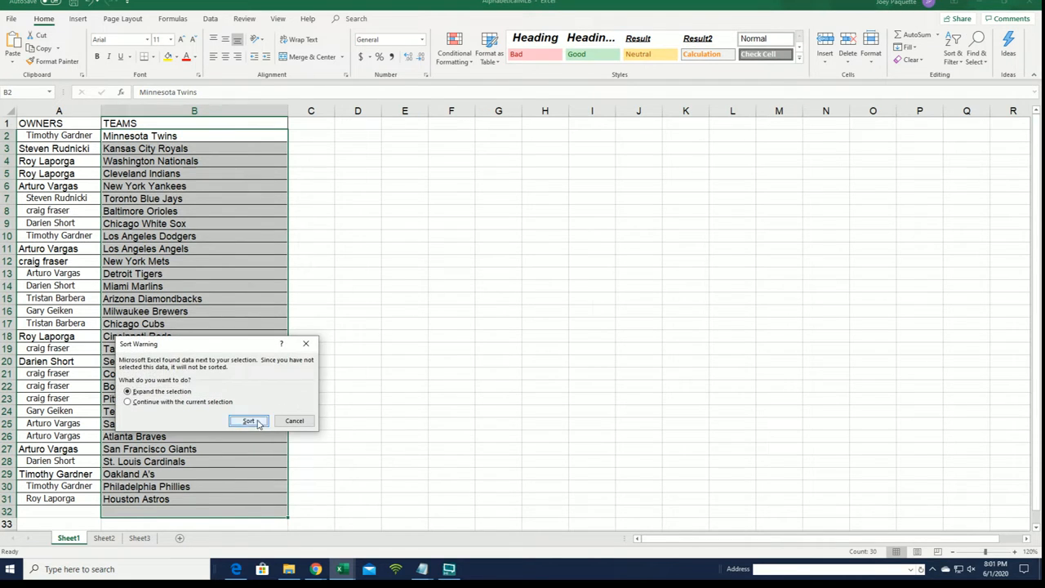
{"action": "left_click", "coordinate": [248, 421]}
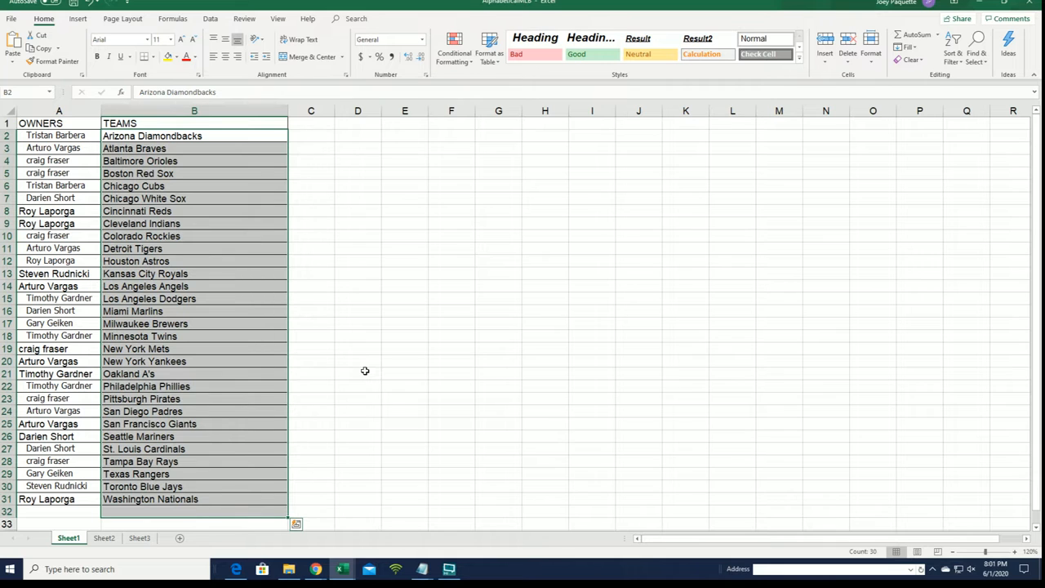